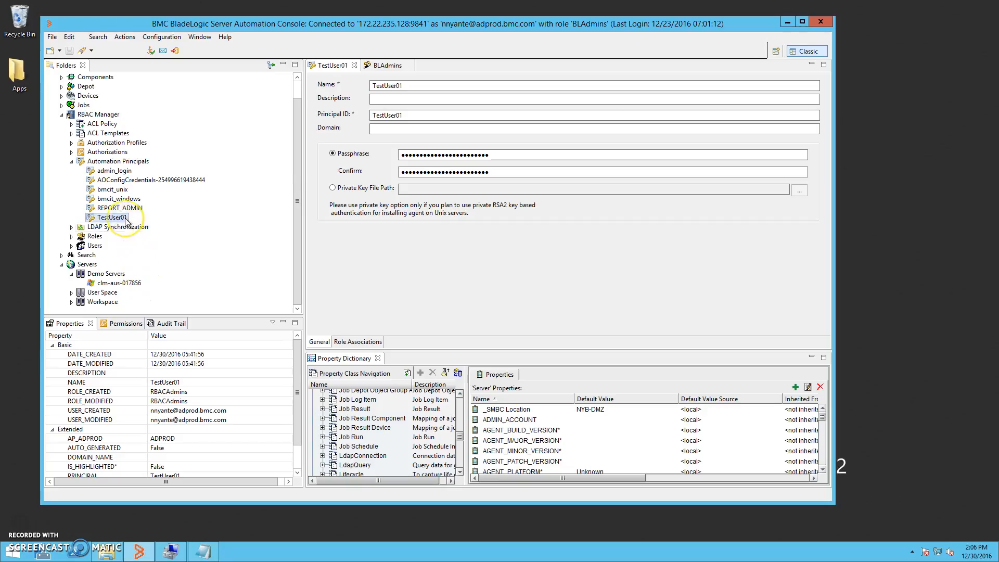
# Select TestUser01 and maximize the Property Dictionary to show Server properties like AP_PROP1
pyautogui.click(111, 217)
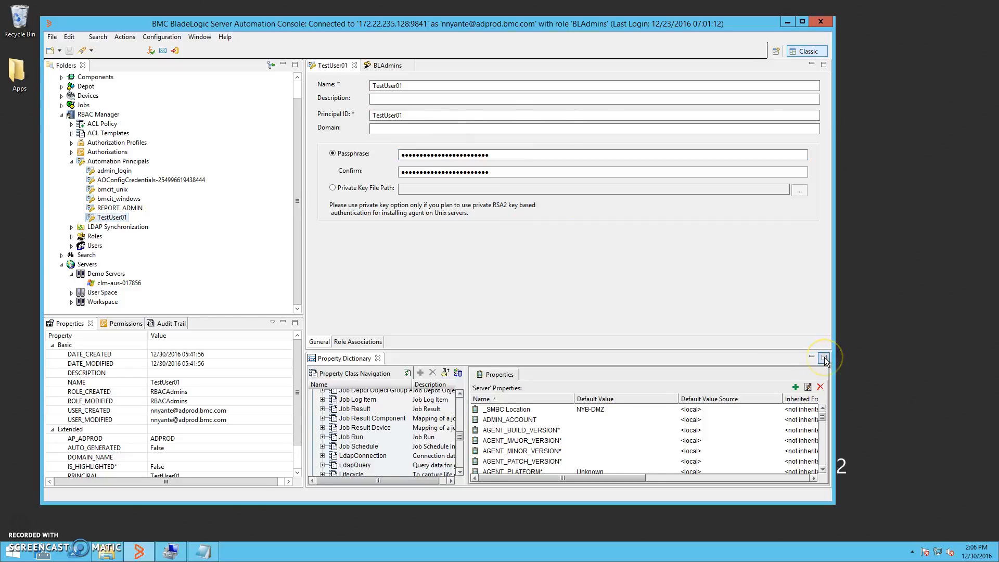
pyautogui.click(824, 357)
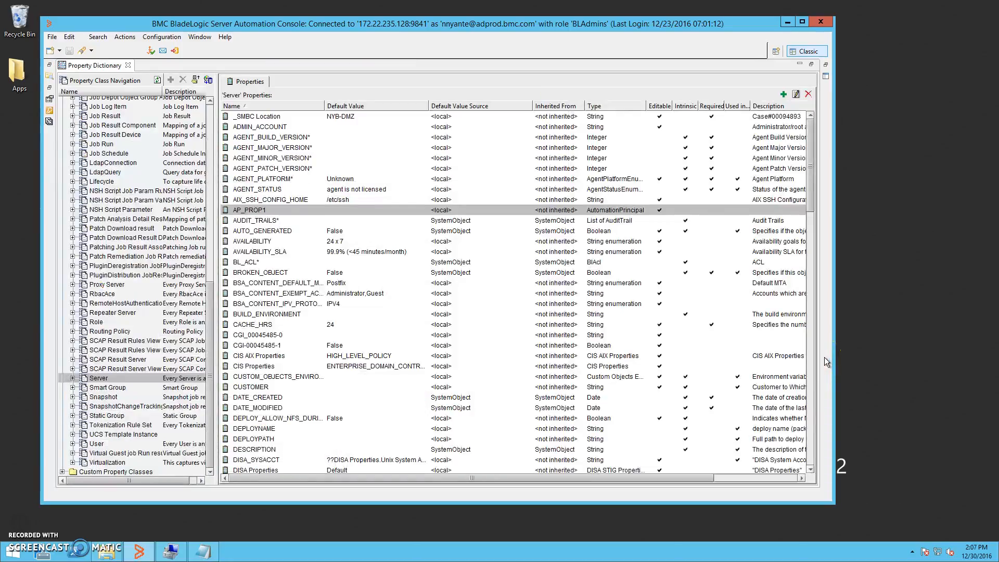
pyautogui.moveTo(656, 317)
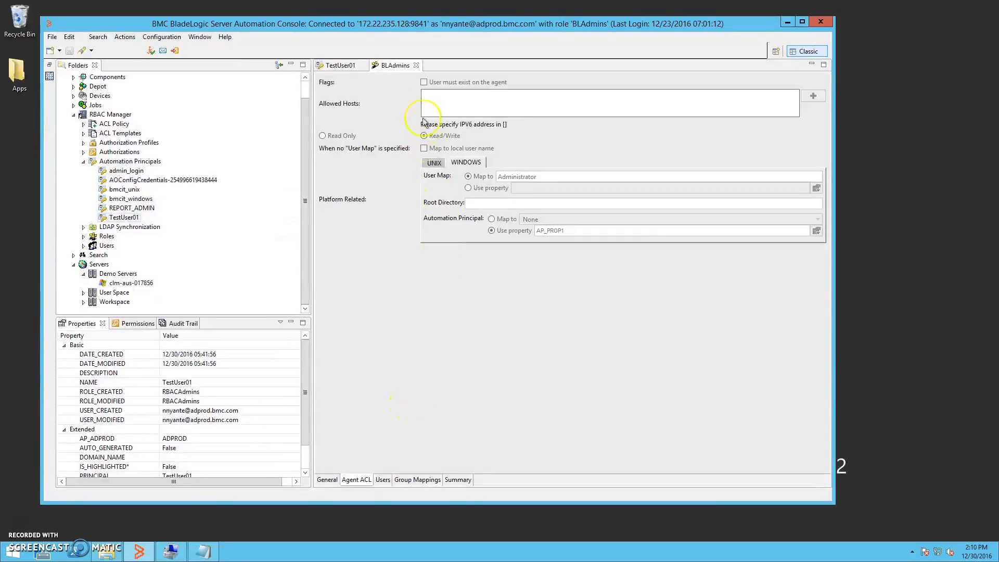
pyautogui.moveTo(412, 121)
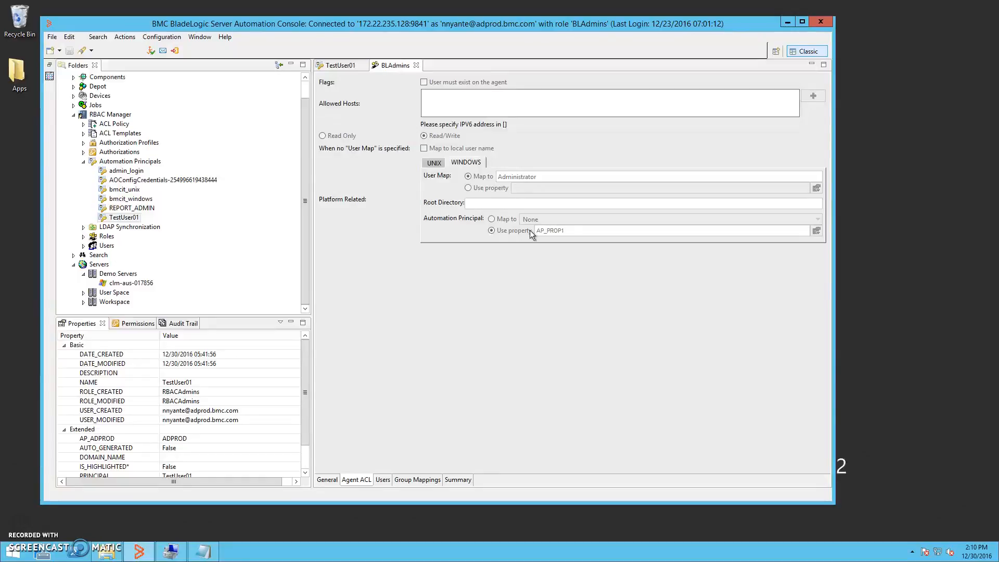
pyautogui.moveTo(538, 237)
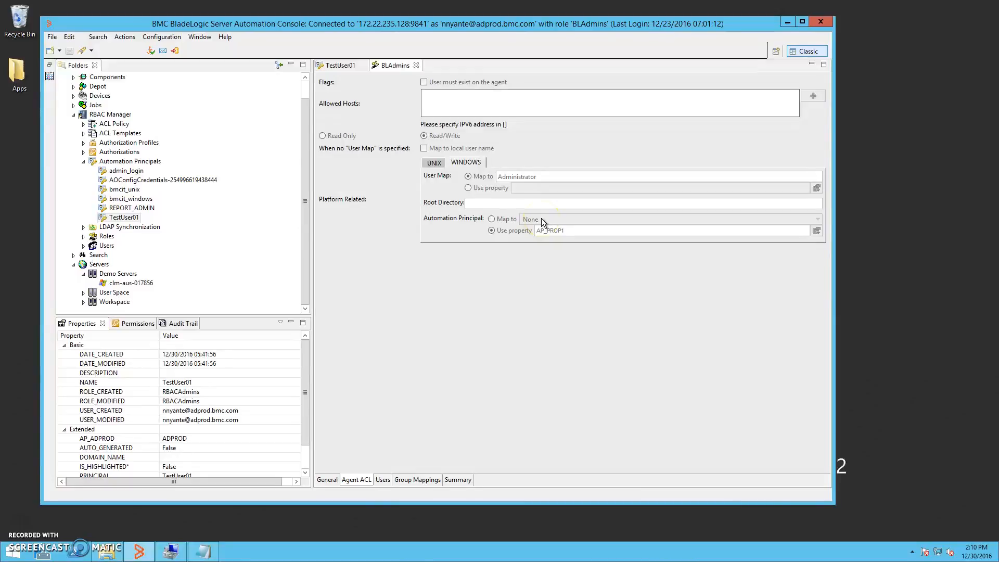
pyautogui.moveTo(543, 221)
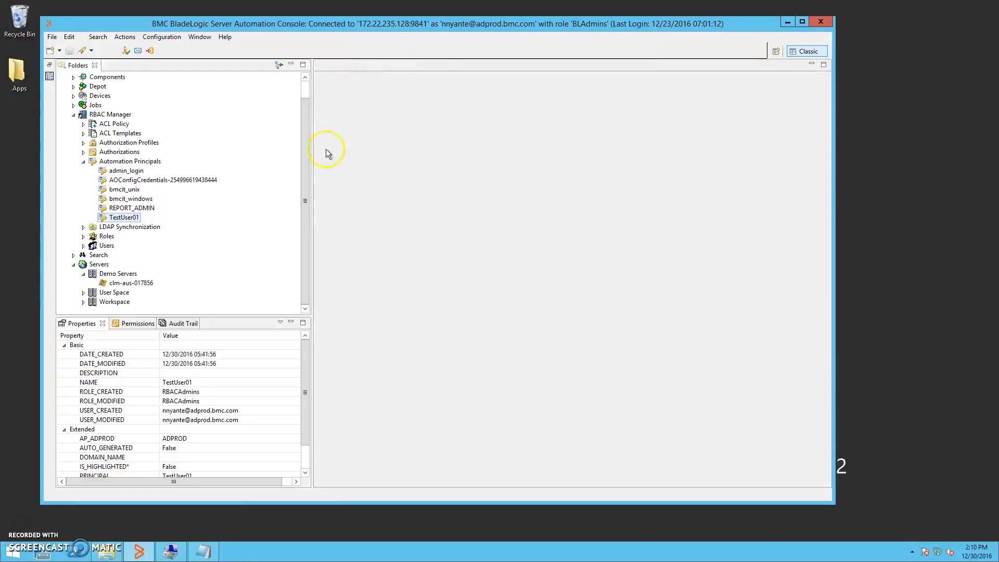
# Pick TestUser01 from the principal chooser as clm-aus-017856's AP_PROP1 value and confirm
pyautogui.click(130, 282)
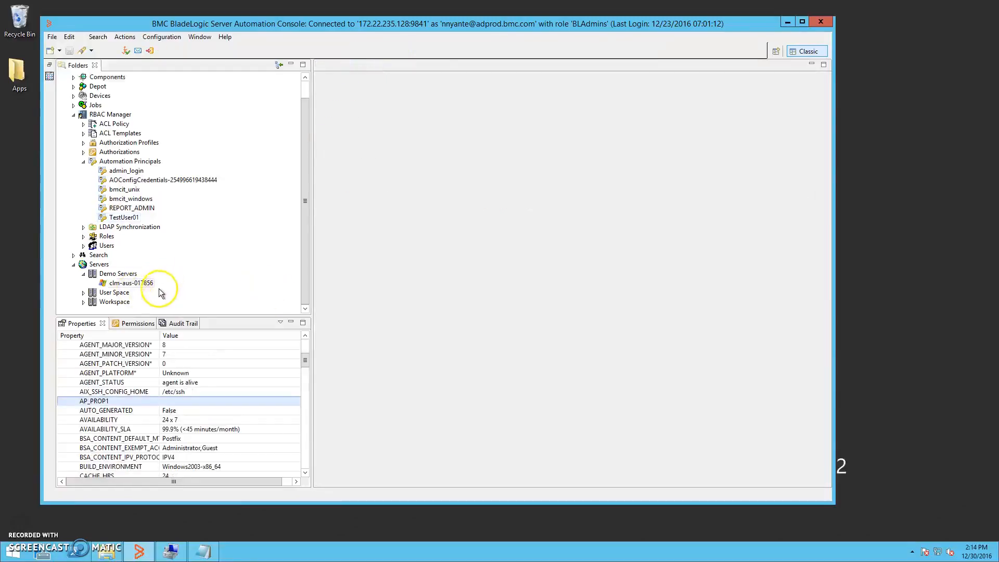
pyautogui.moveTo(157, 310)
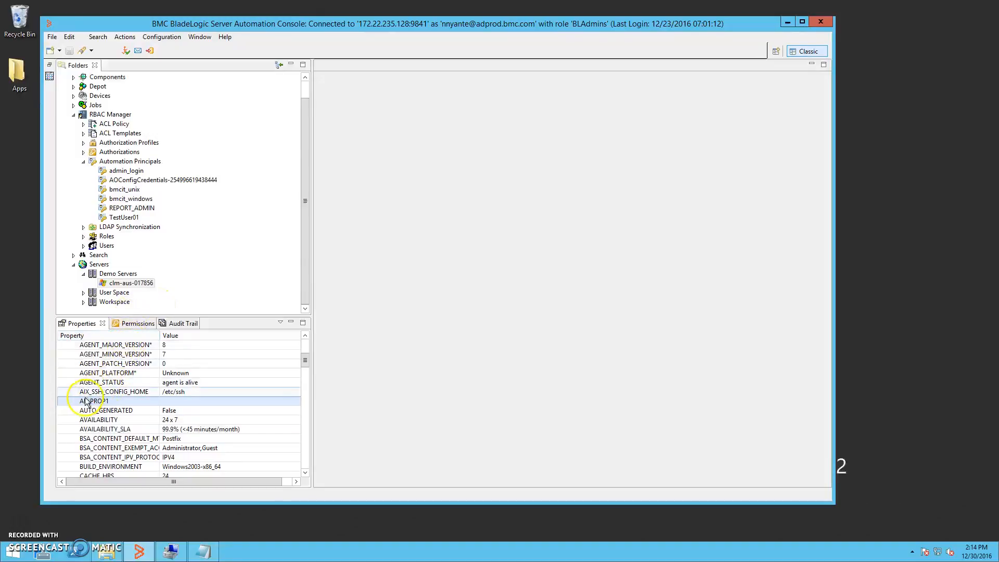
pyautogui.click(92, 400)
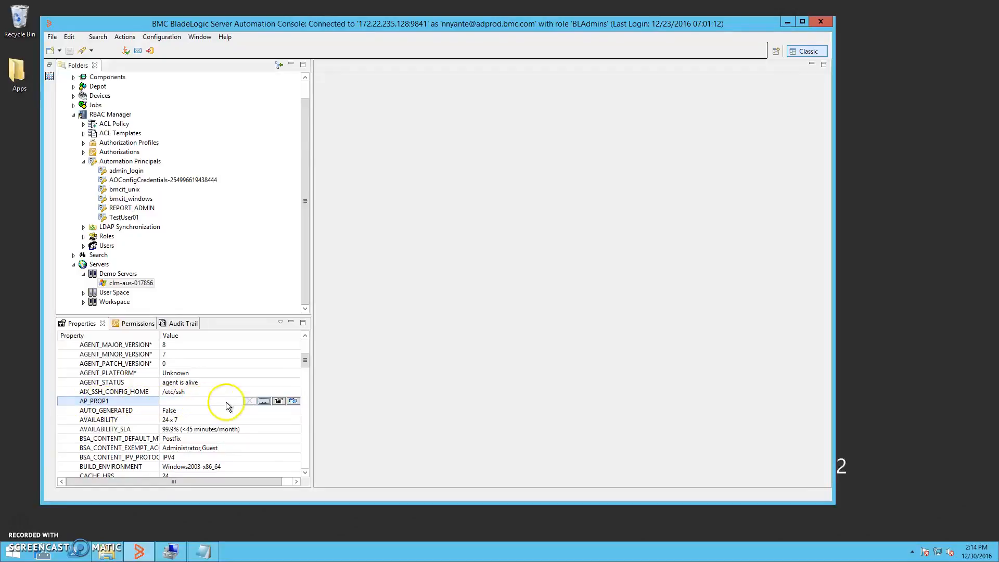
pyautogui.click(264, 400)
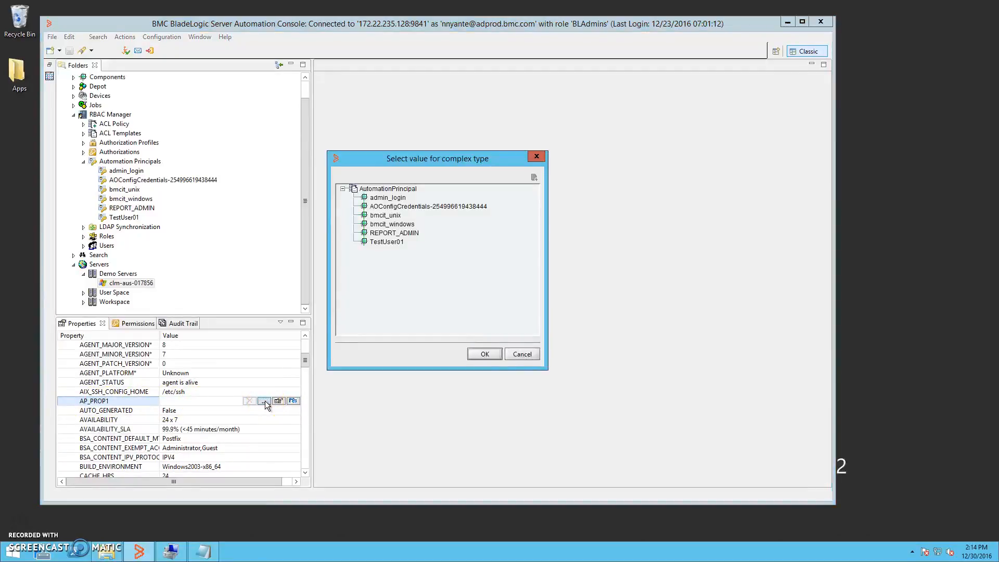
pyautogui.click(387, 241)
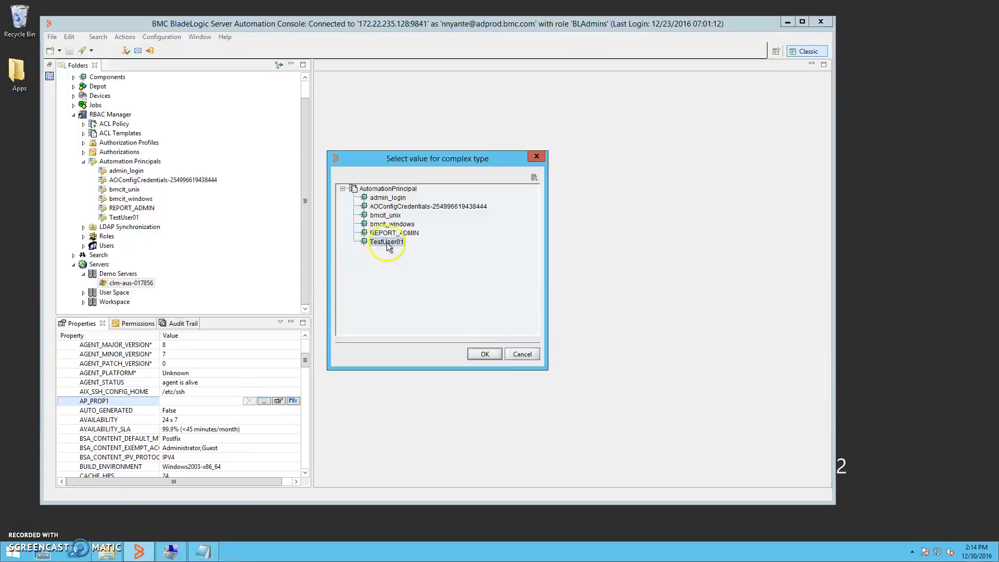
pyautogui.click(386, 241)
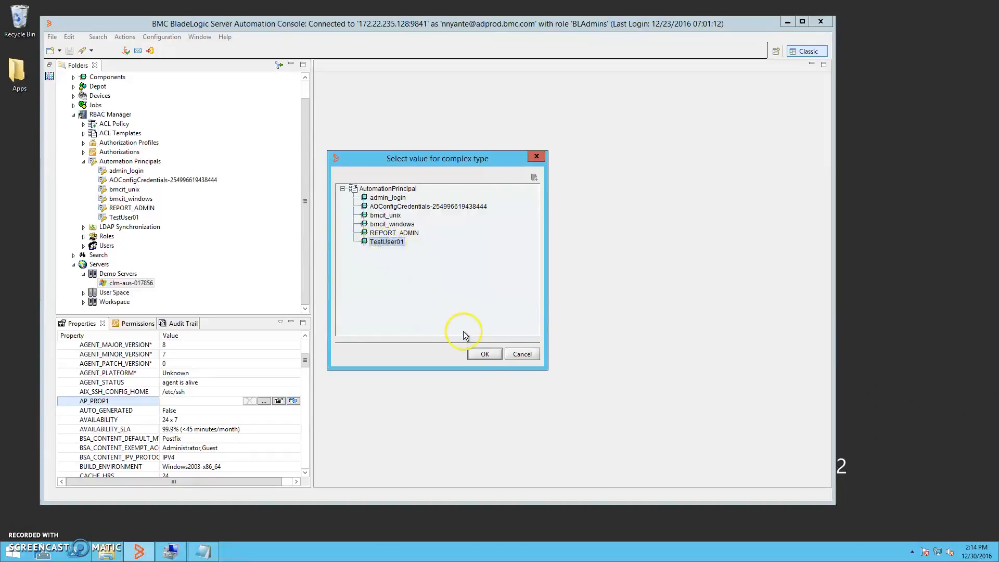
pyautogui.click(483, 353)
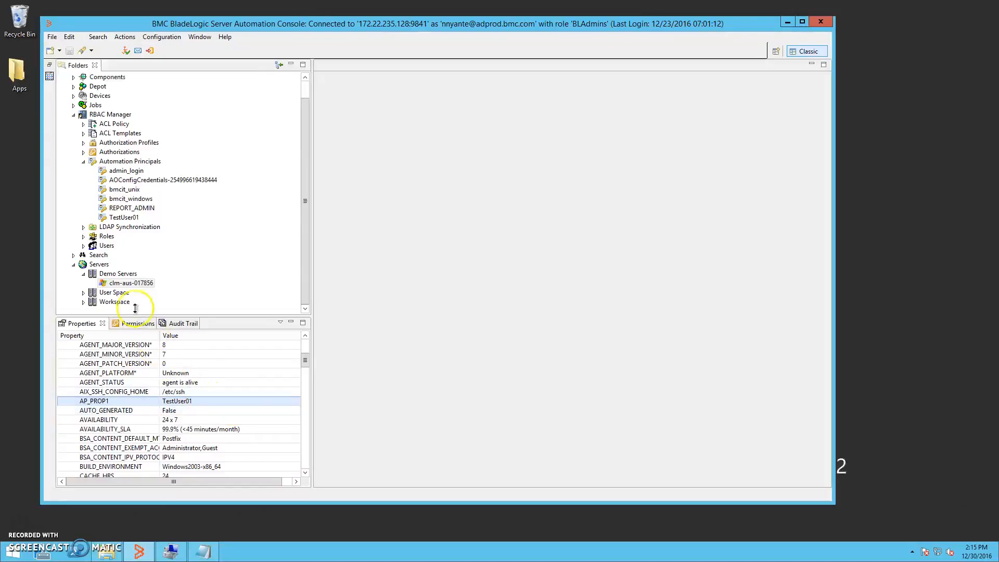
# Live-browse clm-aus-017856's File System and Local Users, then minimize the console
pyautogui.click(131, 282)
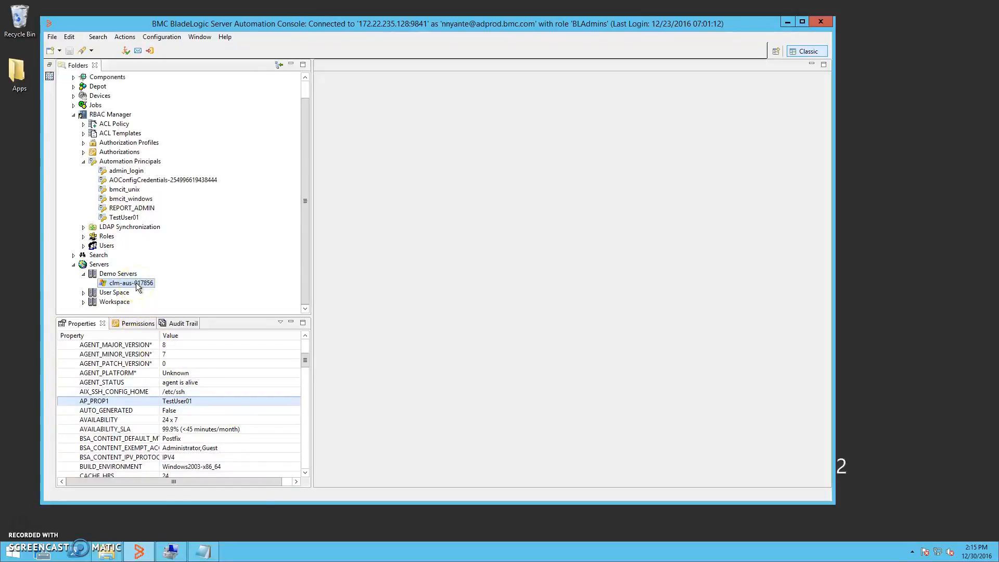
pyautogui.rightClick(131, 283)
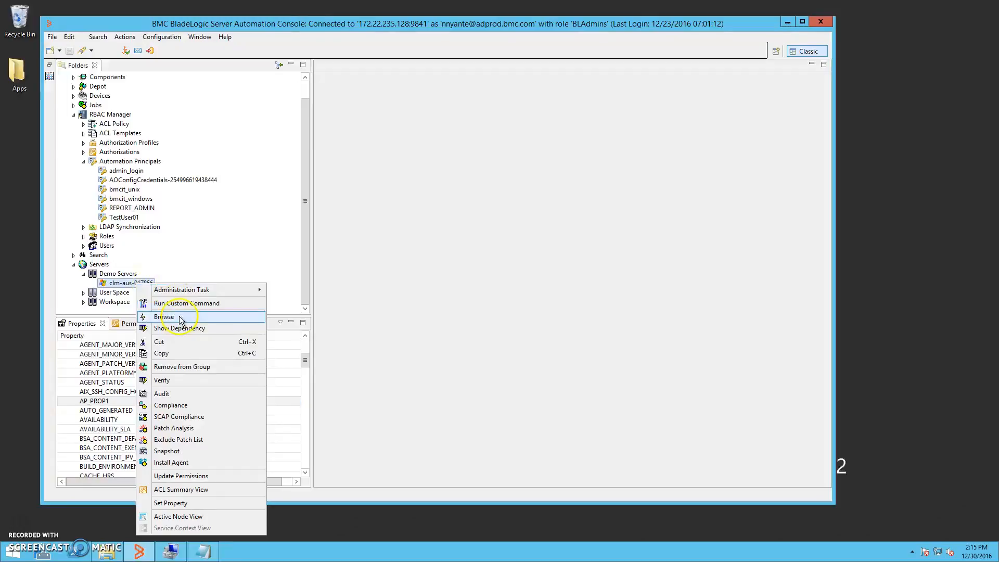
pyautogui.click(164, 317)
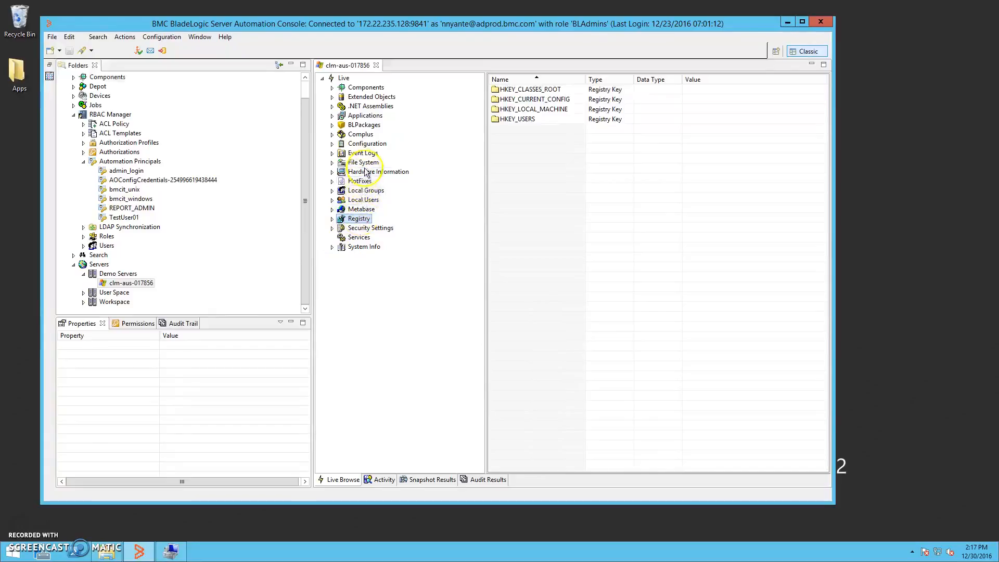
pyautogui.click(363, 162)
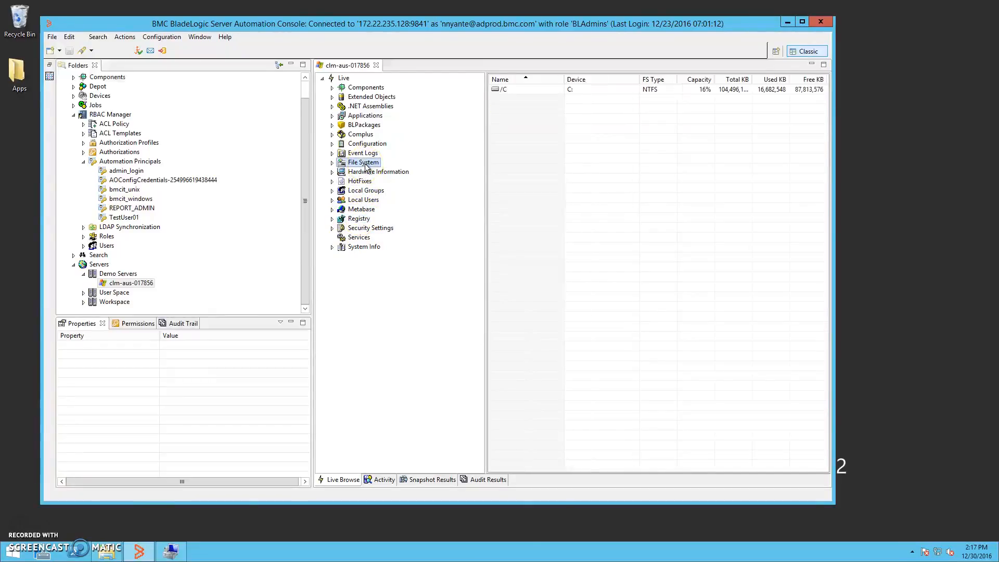
pyautogui.moveTo(366, 199)
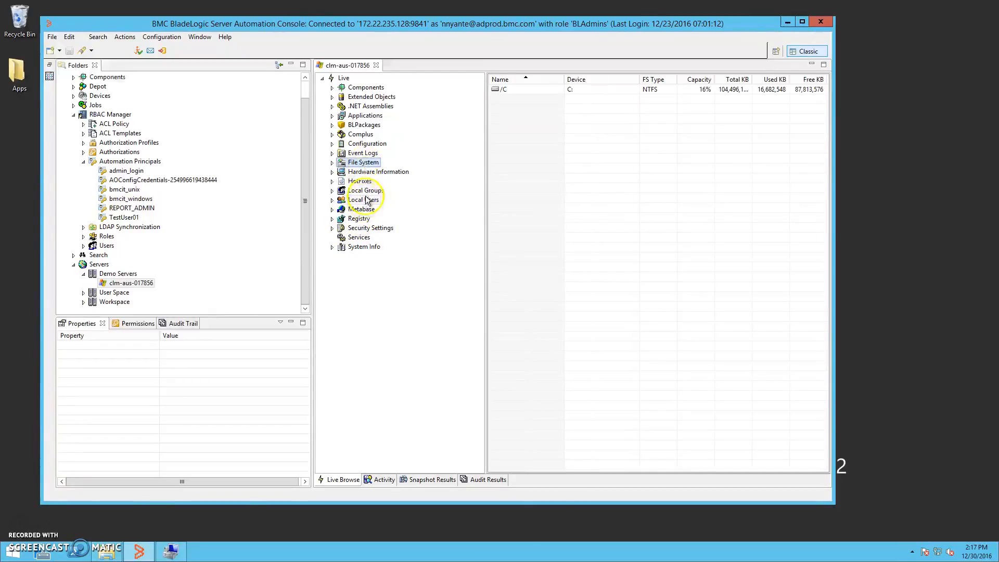
pyautogui.click(364, 199)
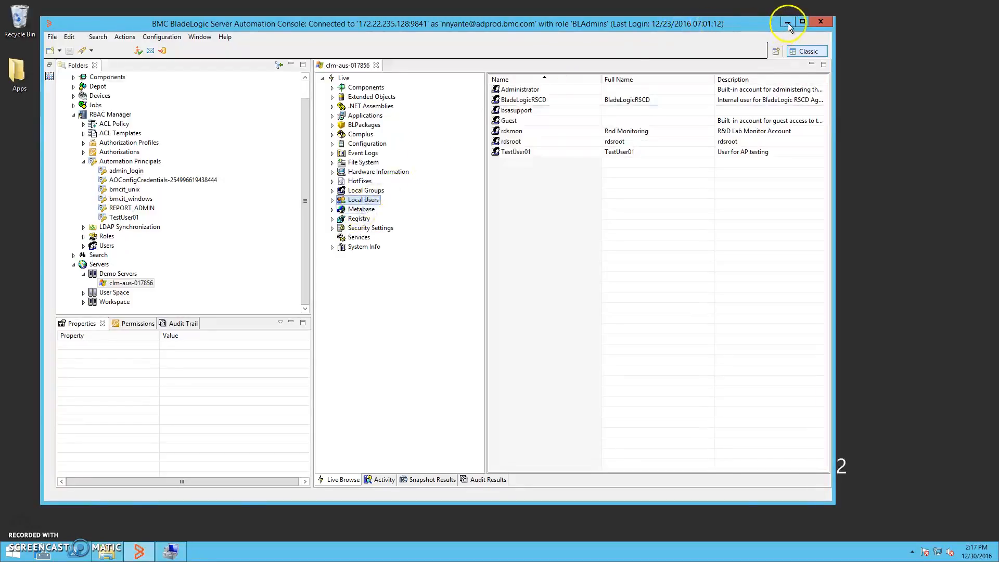
pyautogui.click(788, 23)
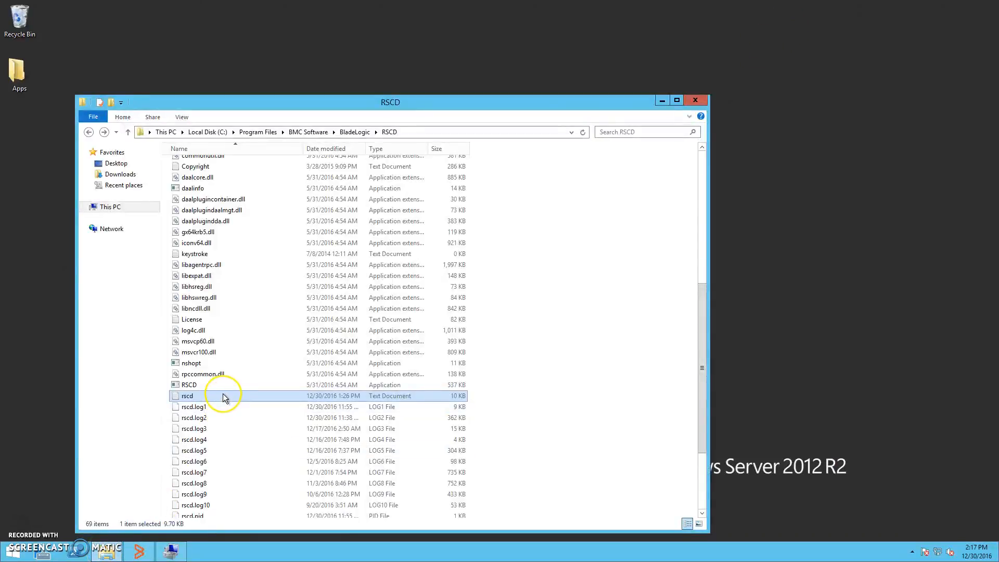
# Open the rscd log from the BladeLogic RSCD folder in Notepad
pyautogui.doubleClick(187, 395)
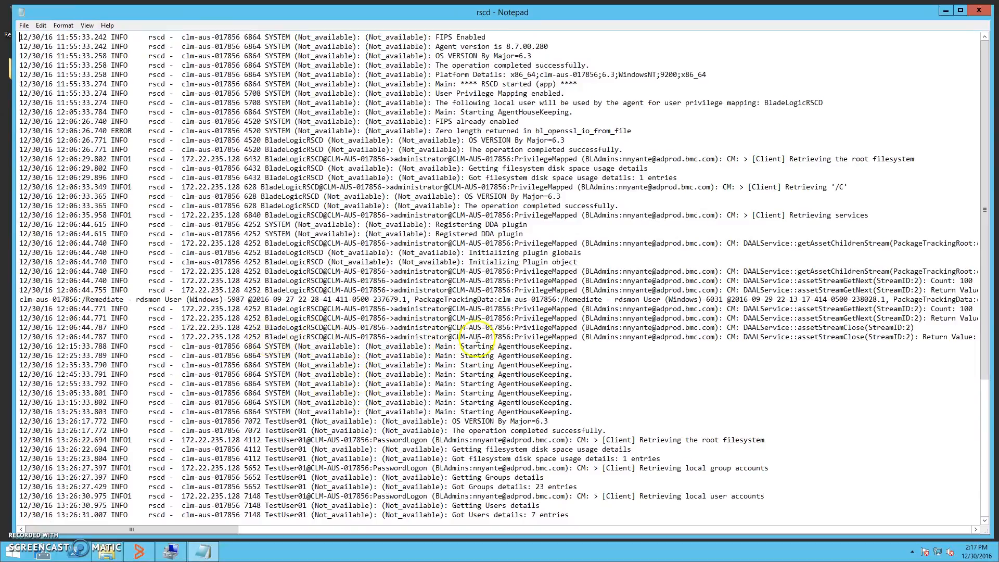
pyautogui.doubleClick(541, 336)
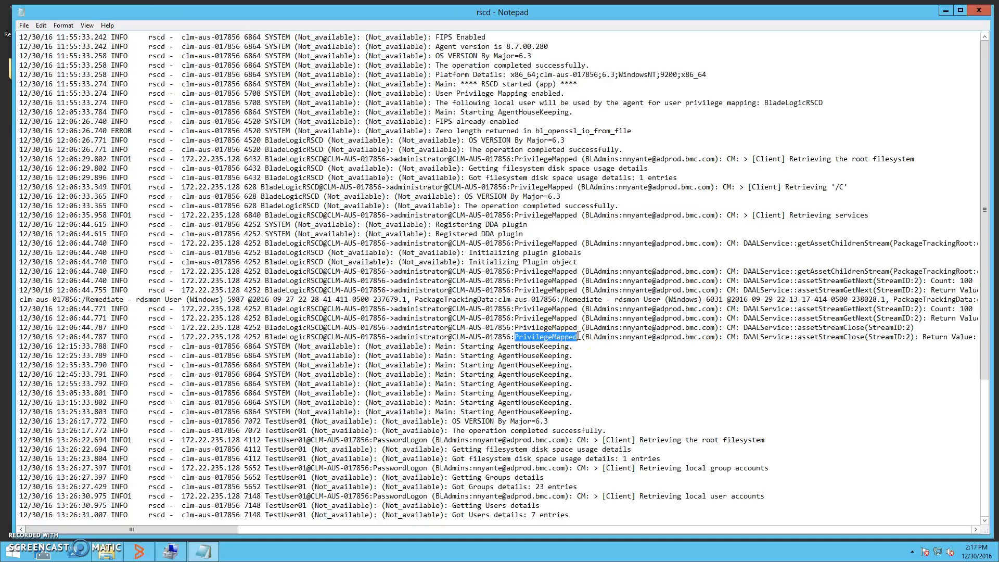
pyautogui.moveTo(579, 336)
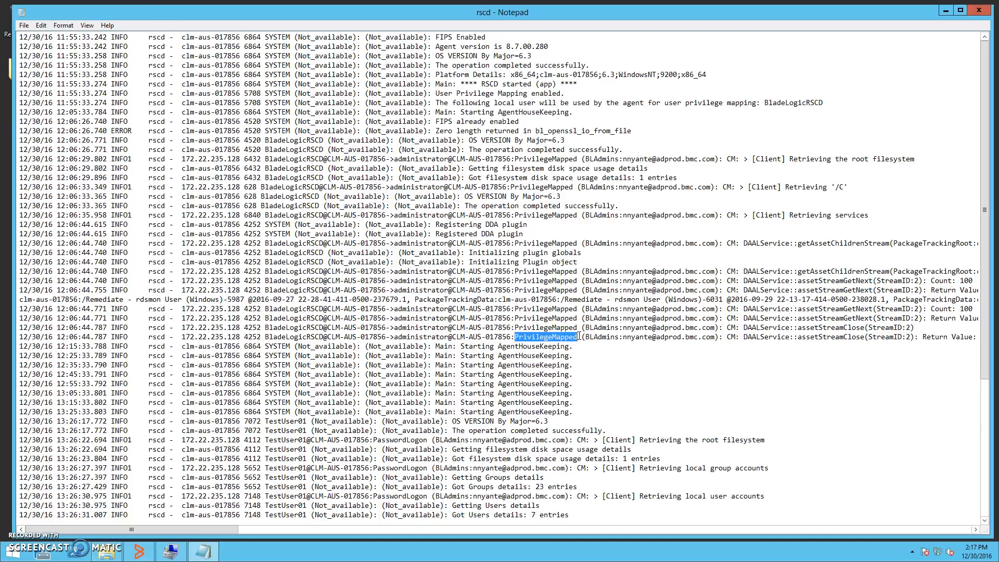
pyautogui.scroll(-3)
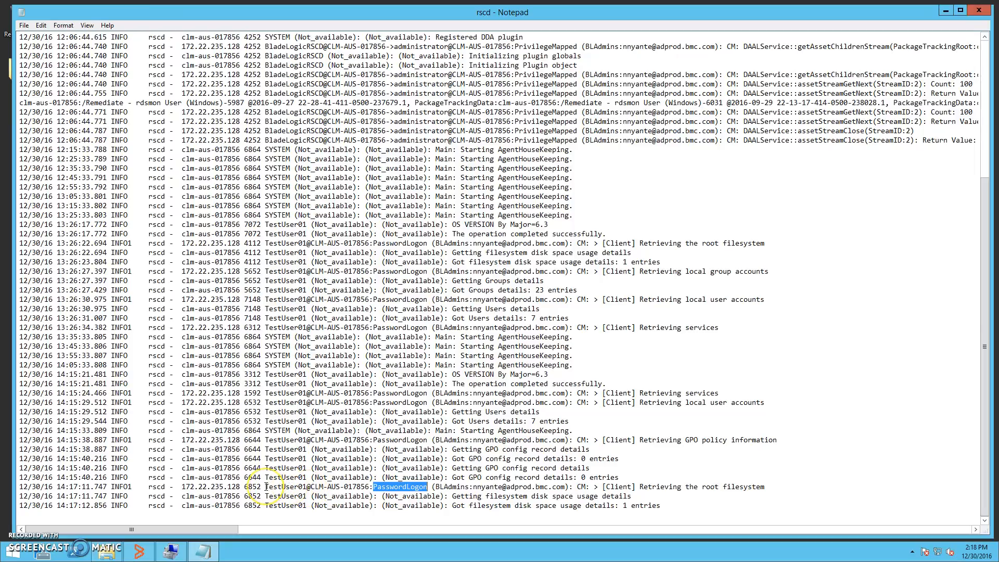
pyautogui.doubleClick(285, 485)
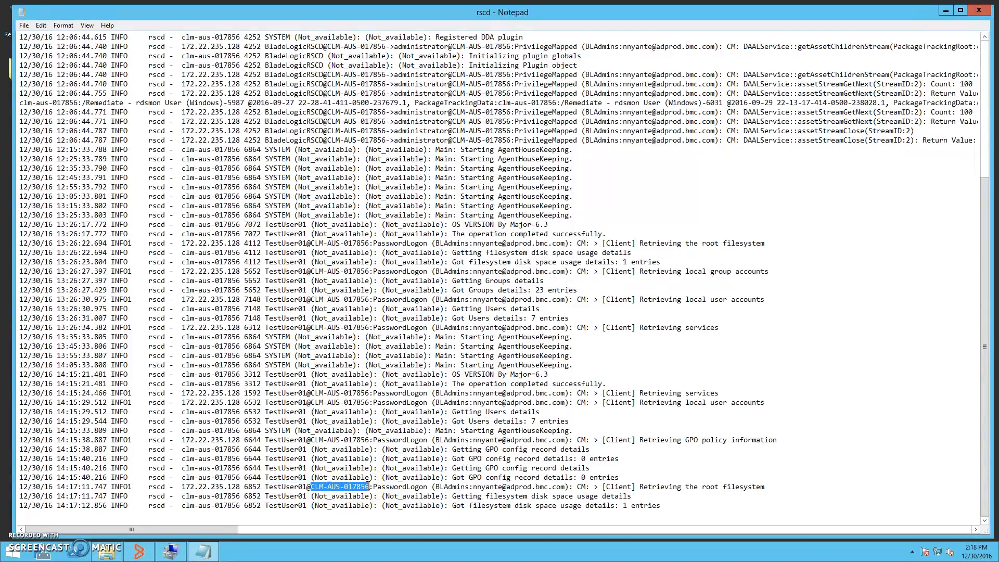
pyautogui.moveTo(616, 487)
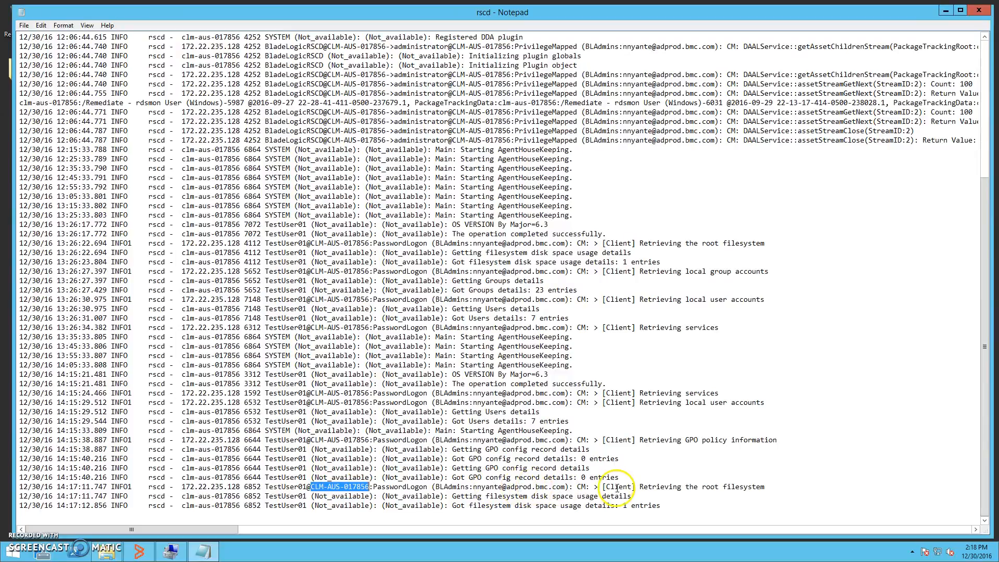